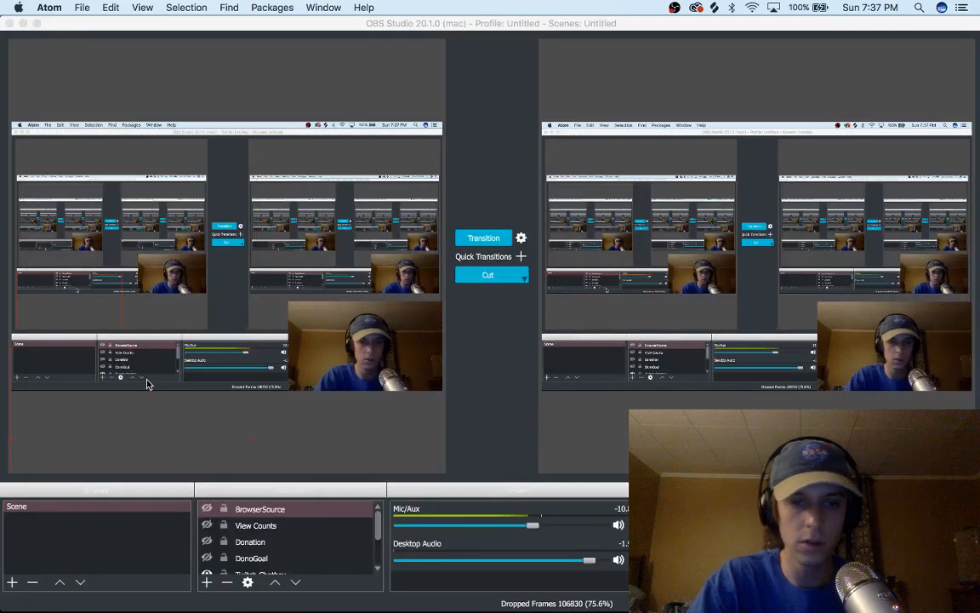
pyautogui.moveTo(322, 590)
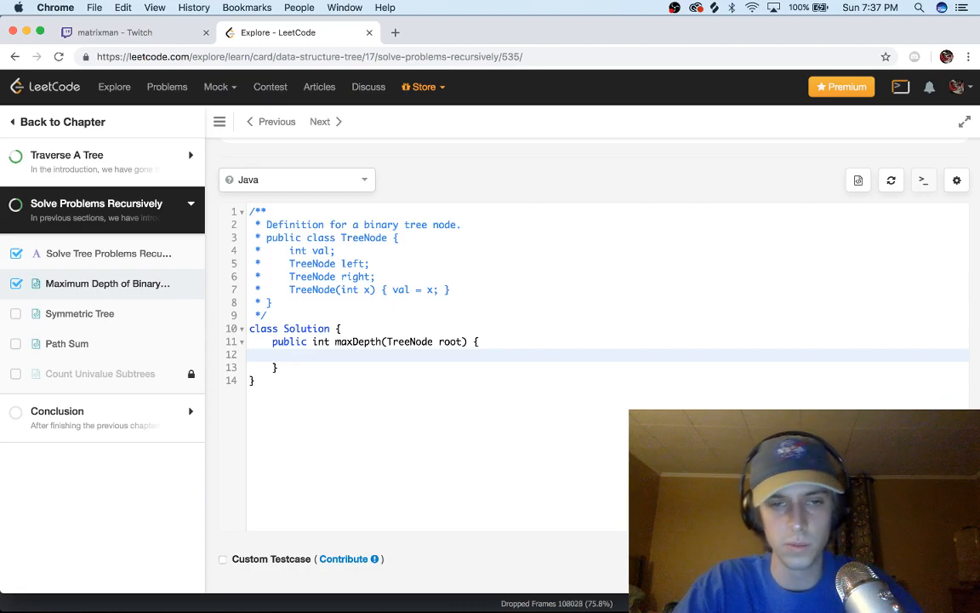
pyautogui.moveTo(288, 491)
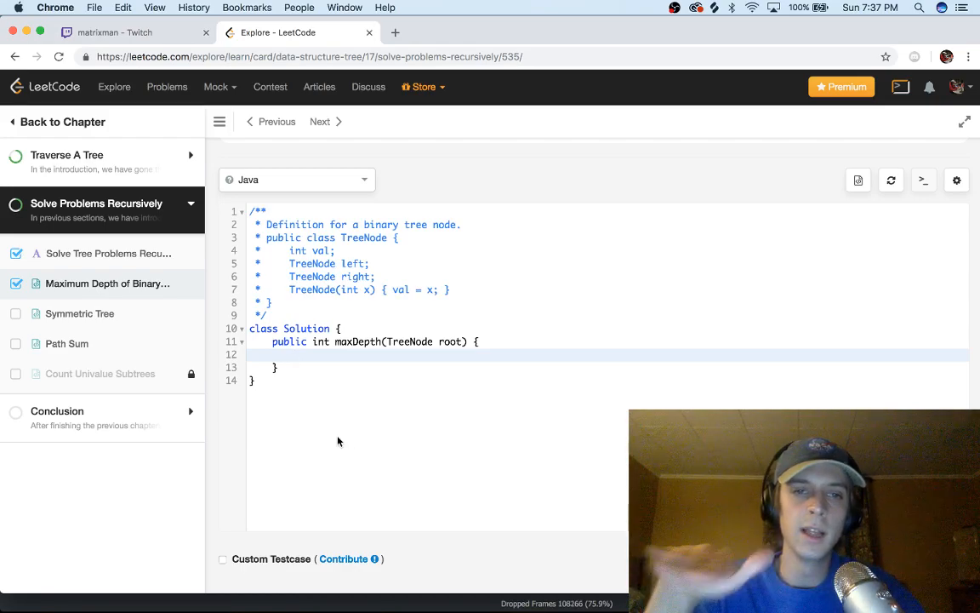
# Start an if statement inside maxDepth on line 12.
pyautogui.write('if')
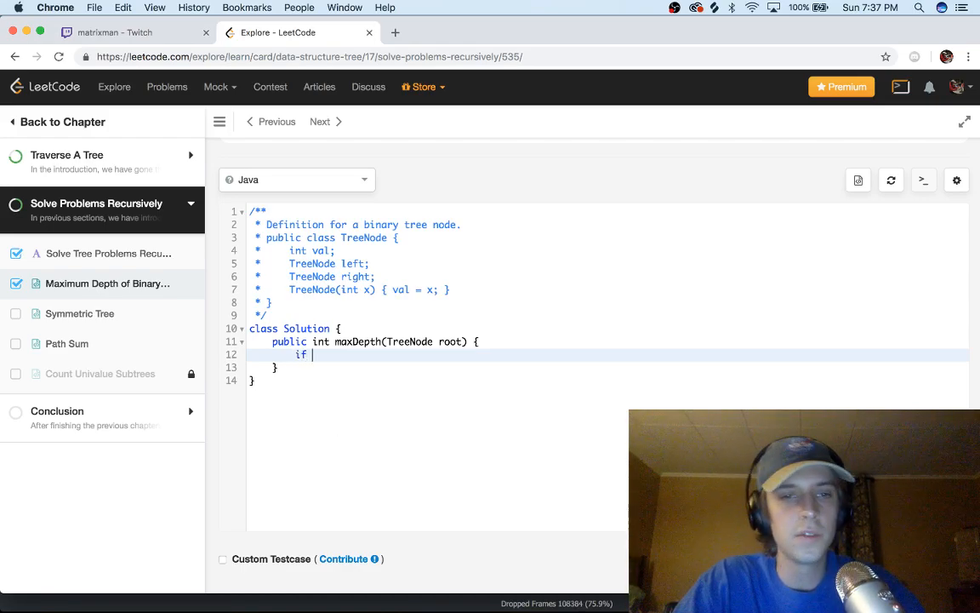
pyautogui.moveTo(338, 441)
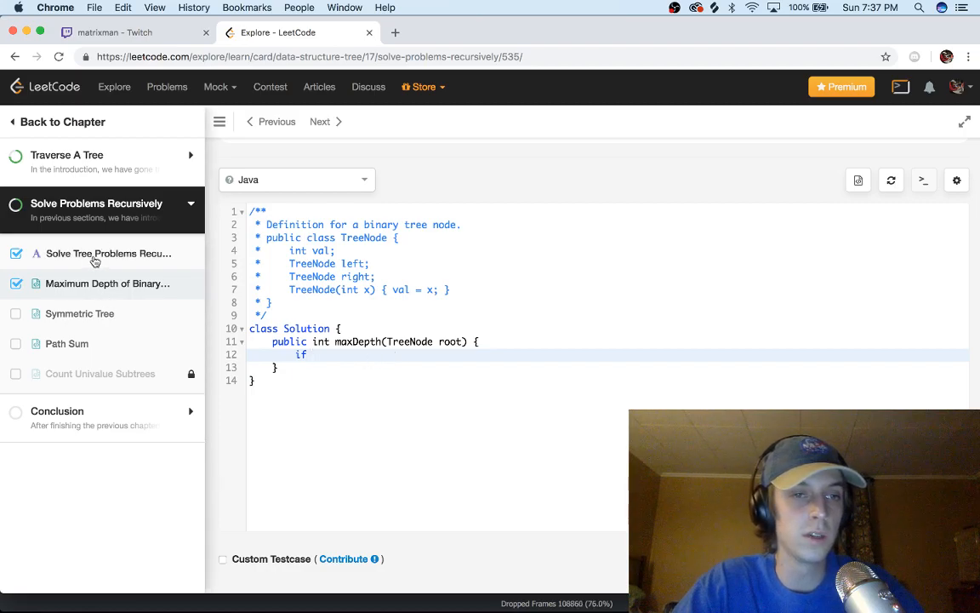
# Open Solve Tree Problems Recursively, scroll to the Top-down example, and play its animation.
pyautogui.click(108, 252)
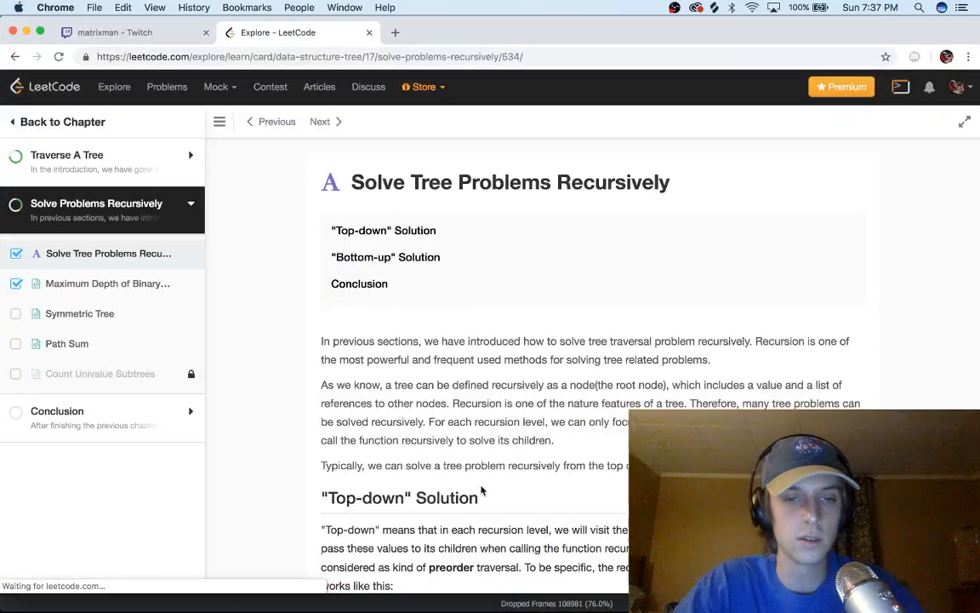
pyautogui.scroll(-3)
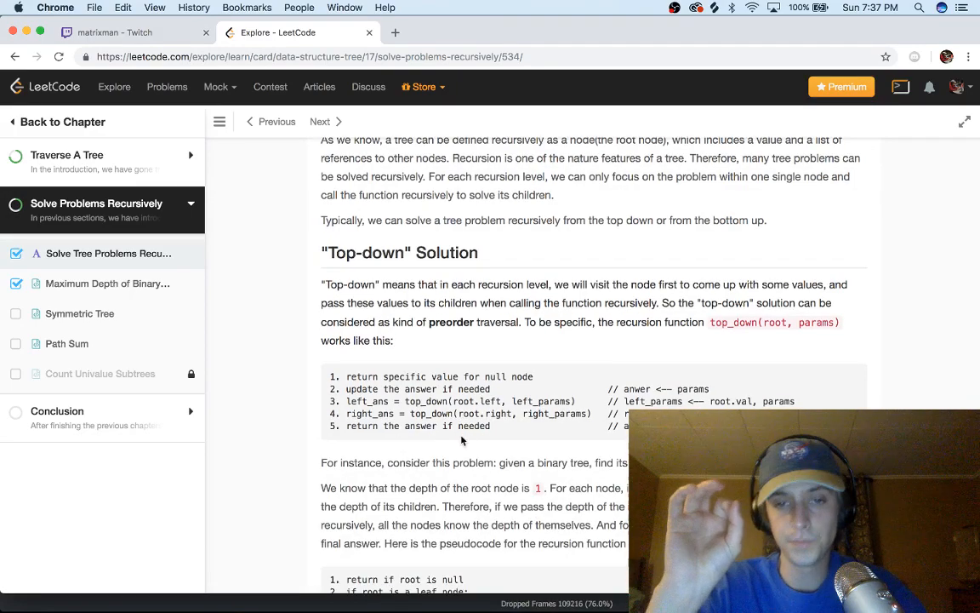
pyautogui.scroll(-3)
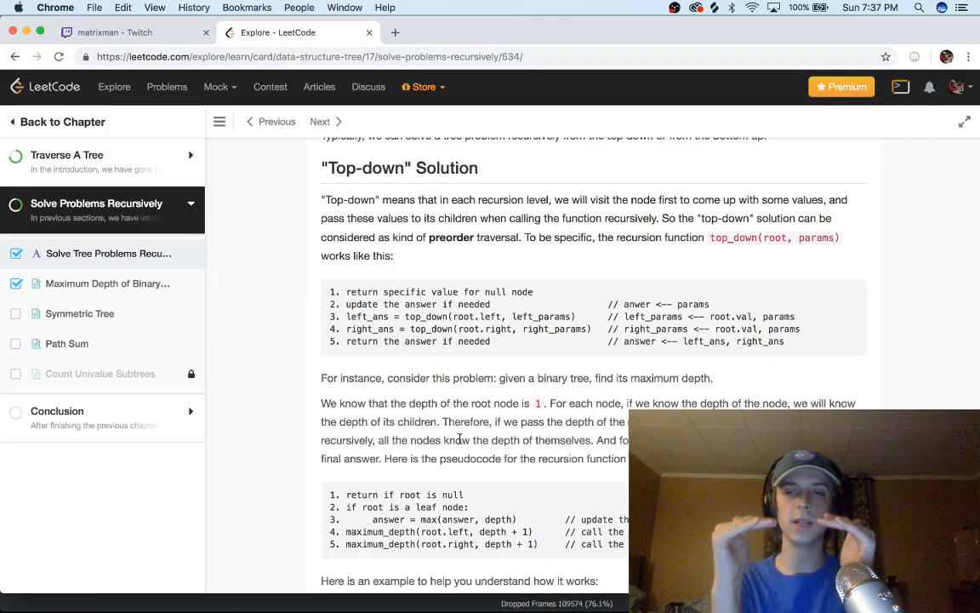
pyautogui.scroll(-3)
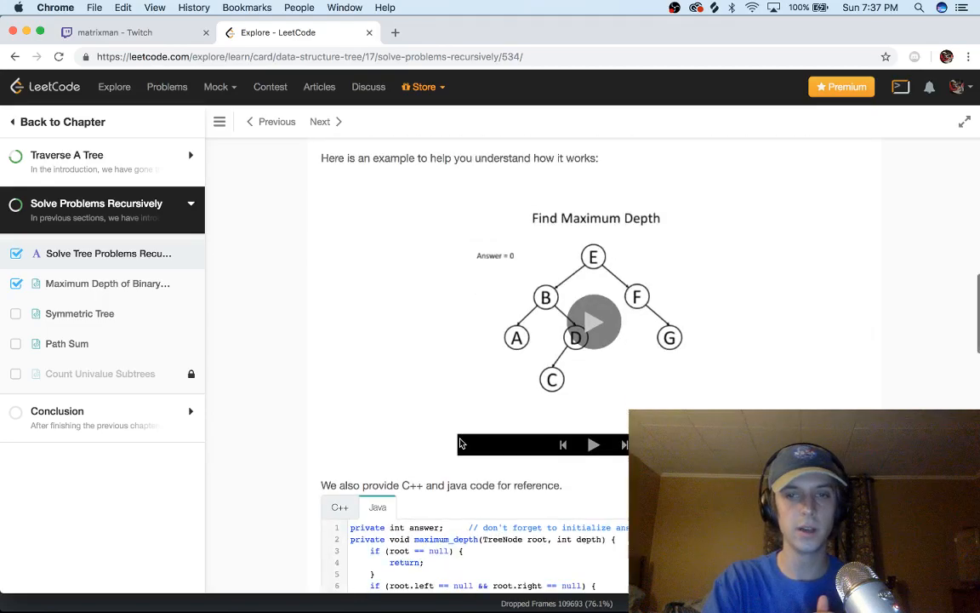
pyautogui.click(593, 322)
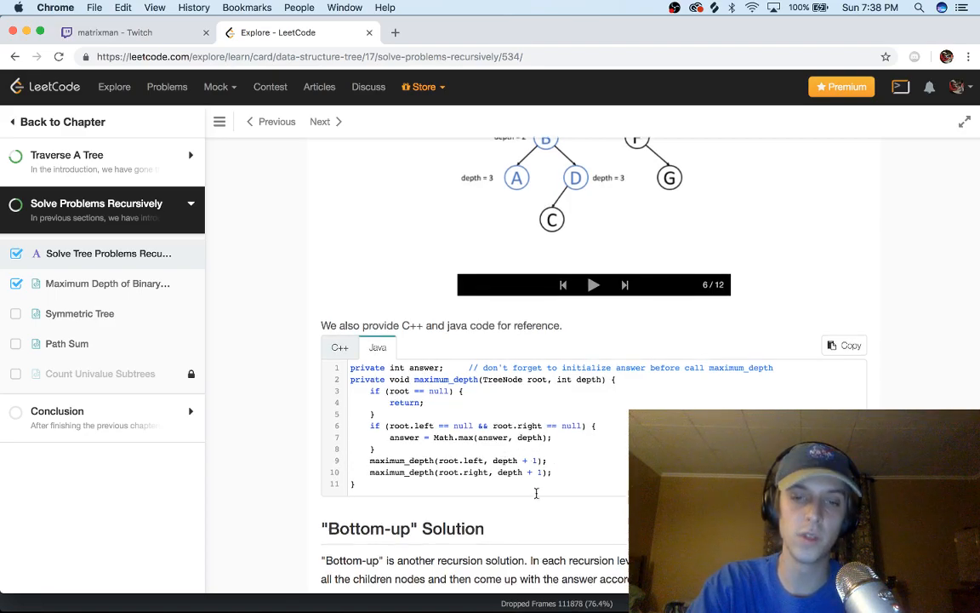
pyautogui.moveTo(562, 501)
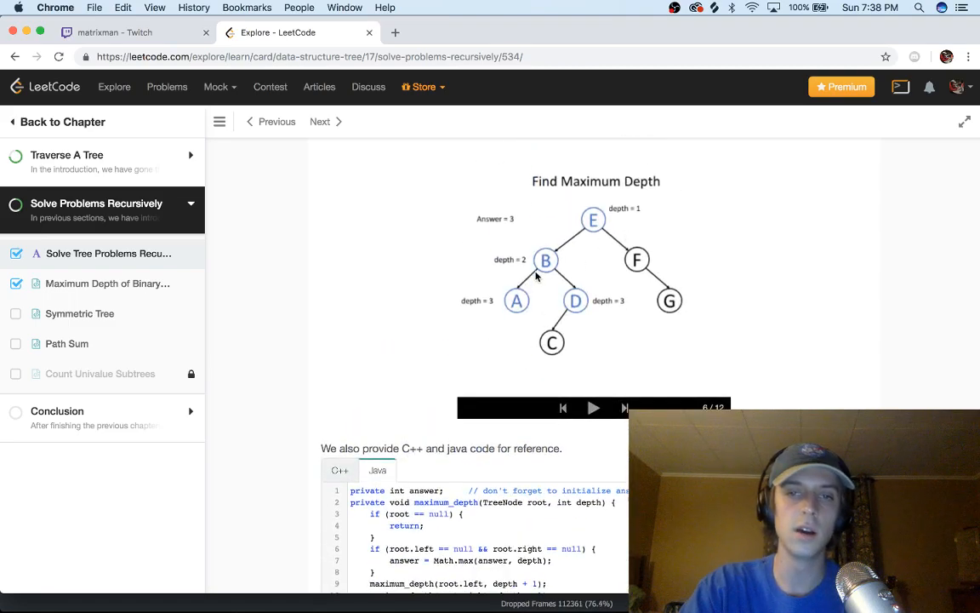
pyautogui.moveTo(555, 308)
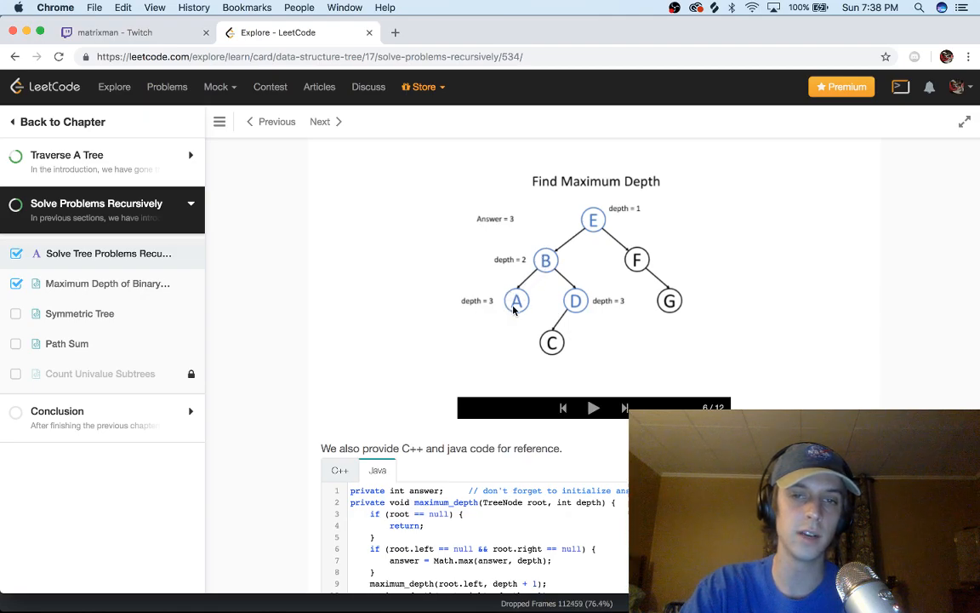
pyautogui.moveTo(493, 319)
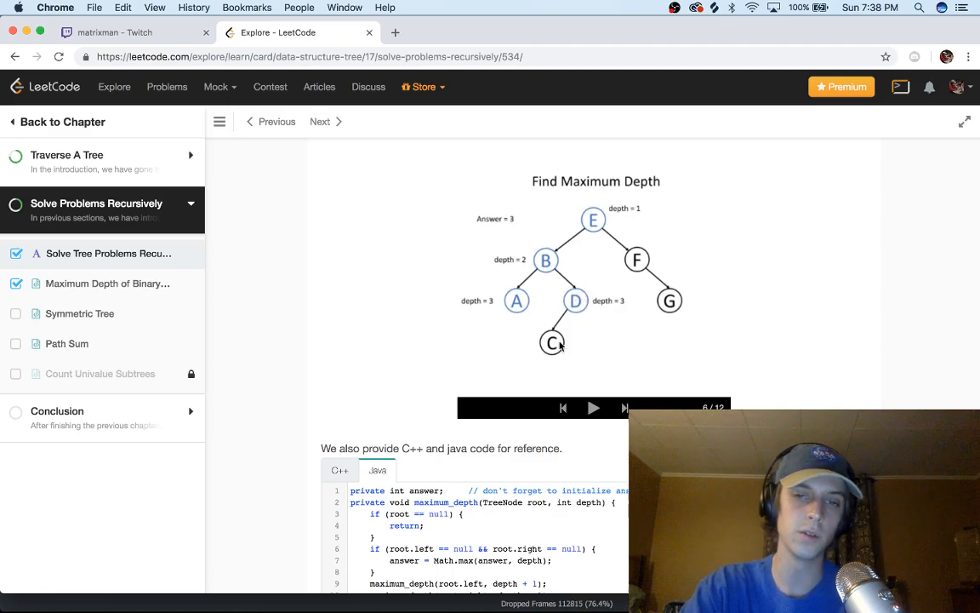
# Scroll past the top-down Java code to the bottom-up maximum_depth(root) pseudocode.
pyautogui.scroll(-3)
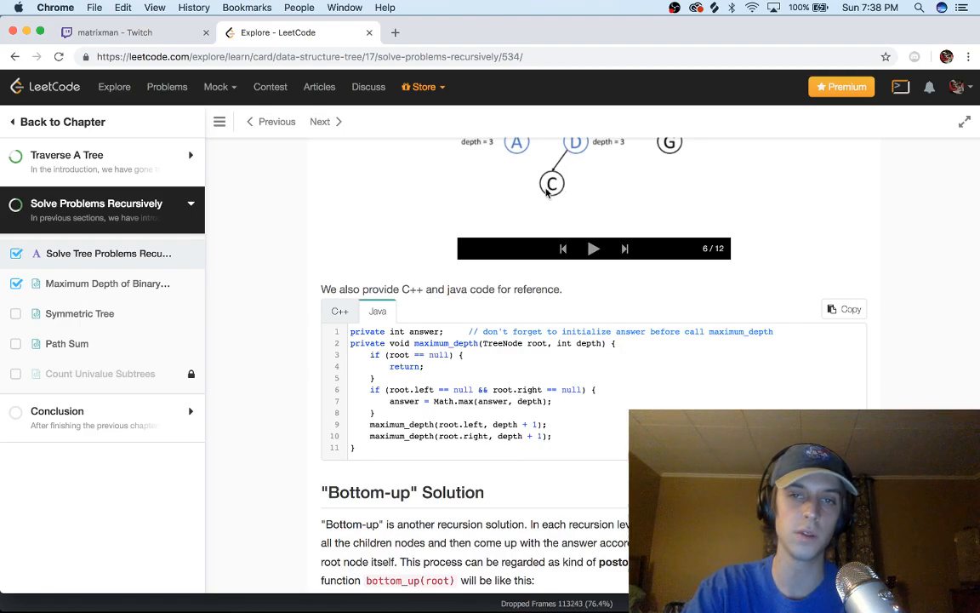
pyautogui.moveTo(672, 146)
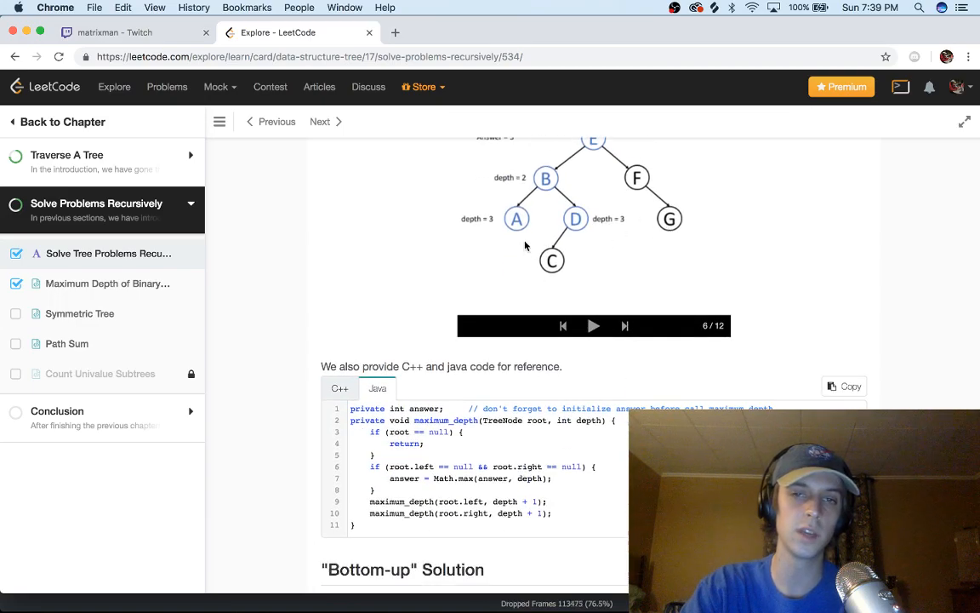
pyautogui.scroll(-3)
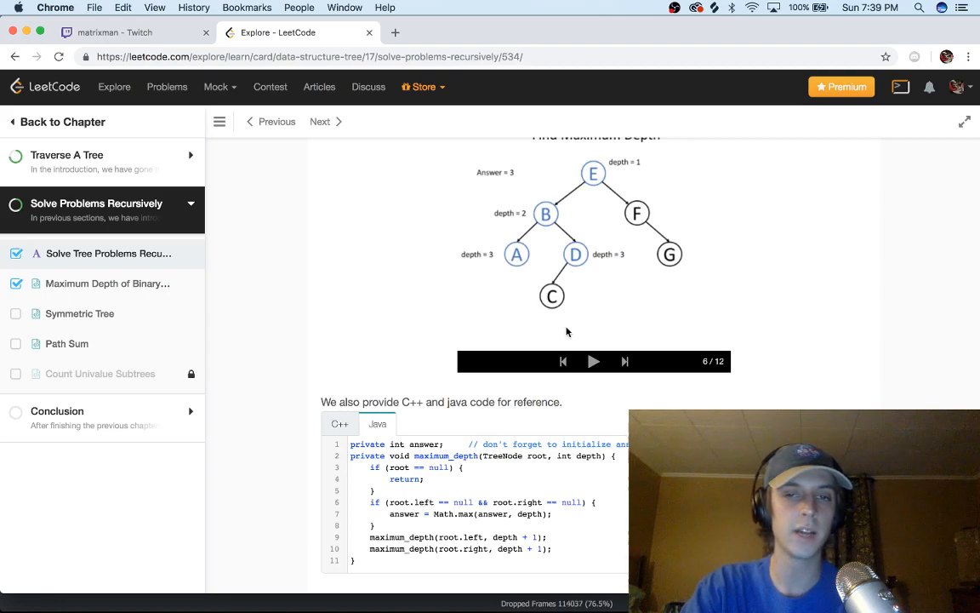
pyautogui.moveTo(576, 271)
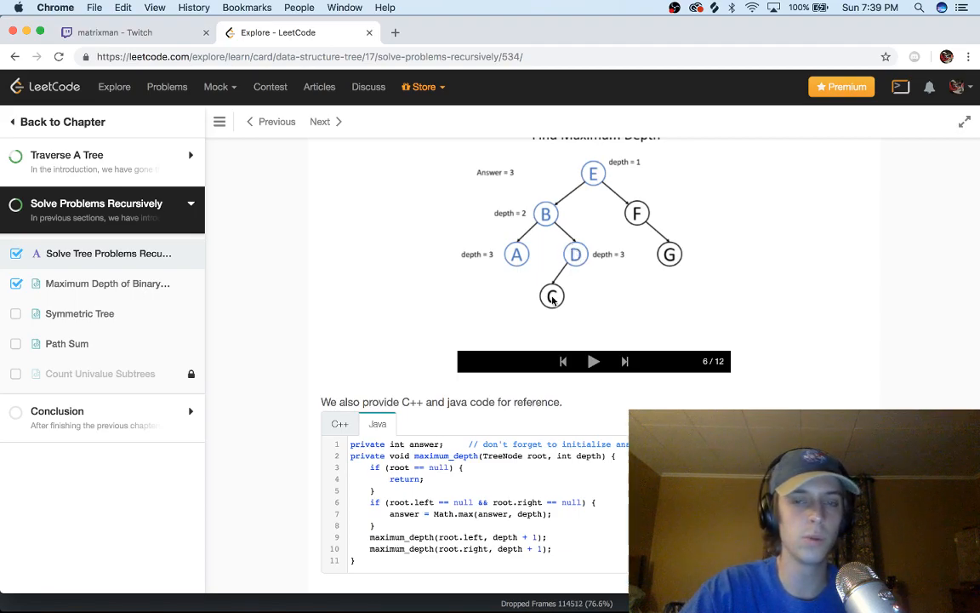
pyautogui.scroll(-3)
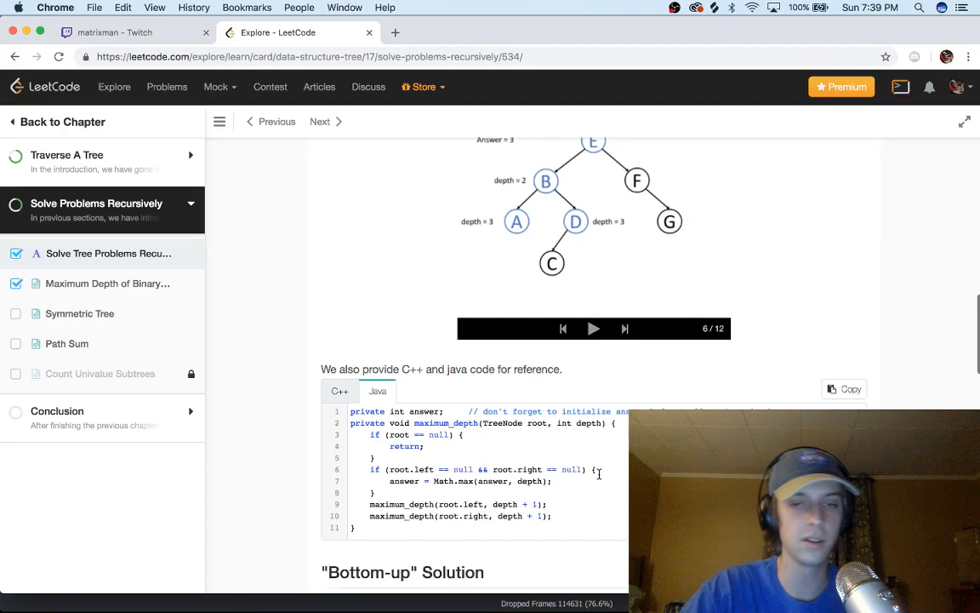
pyautogui.scroll(-3)
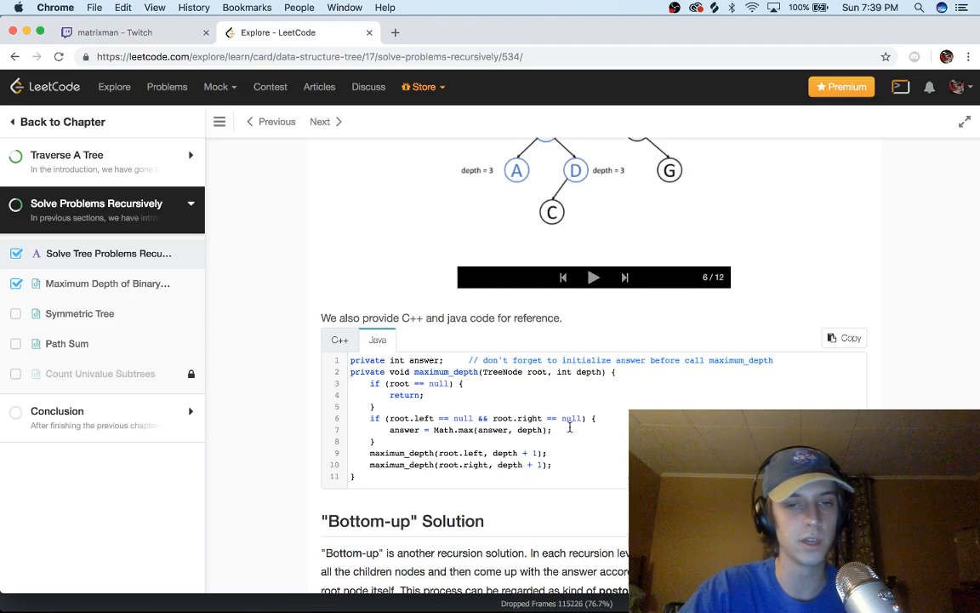
pyautogui.scroll(-3)
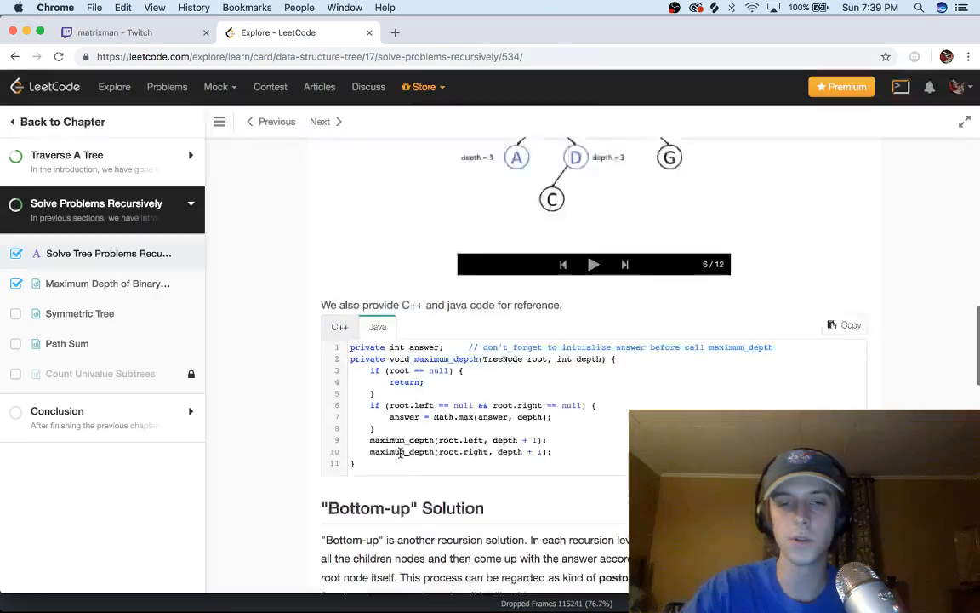
pyautogui.scroll(-3)
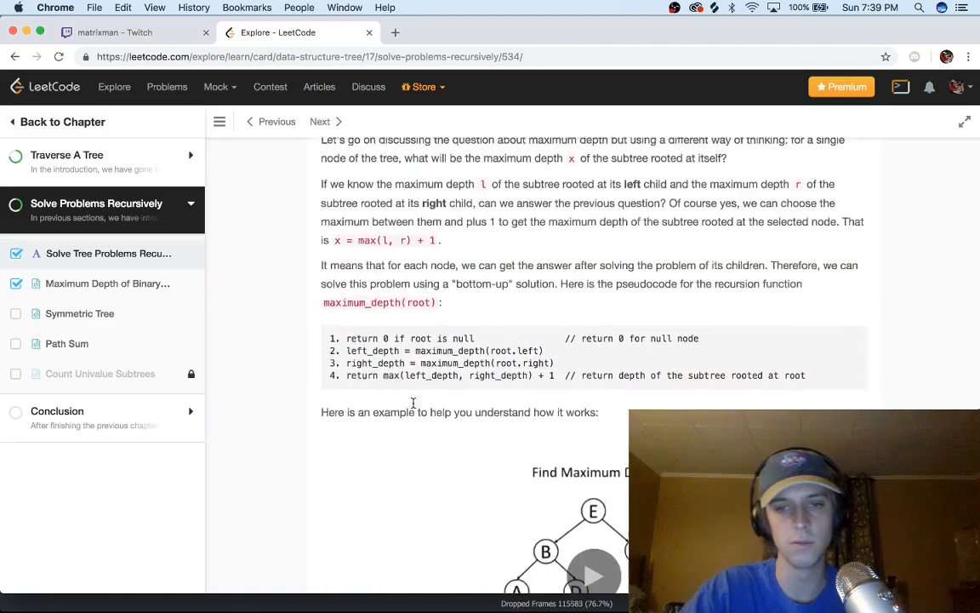
pyautogui.scroll(-3)
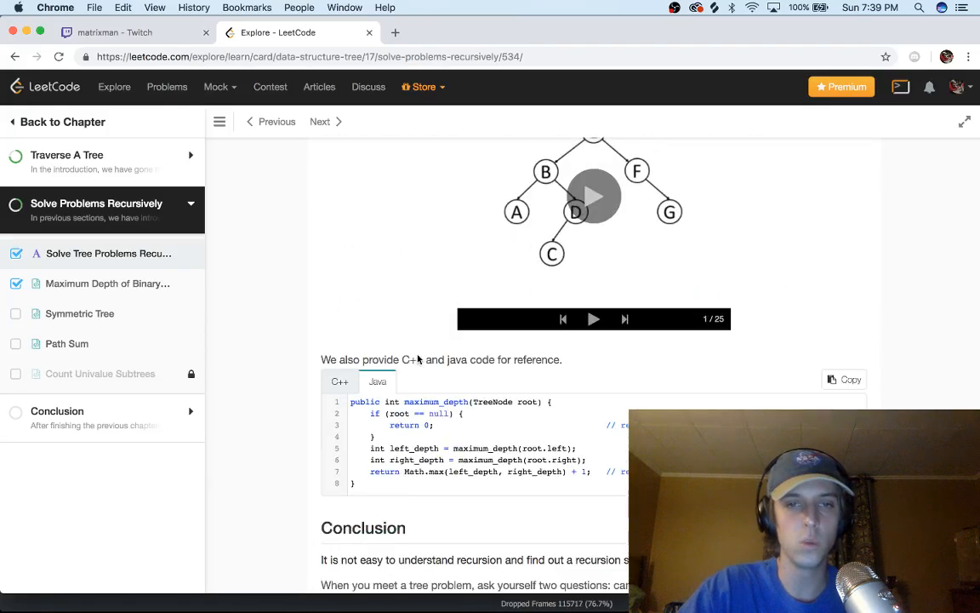
# Scroll through the bottom-up Java reference code to the article's conclusion.
pyautogui.scroll(-3)
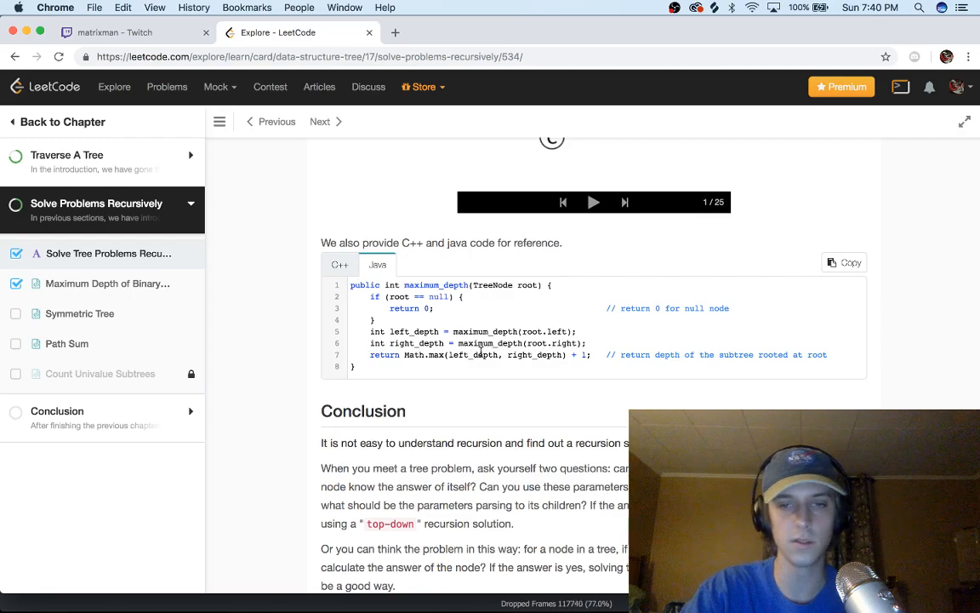
pyautogui.moveTo(612, 417)
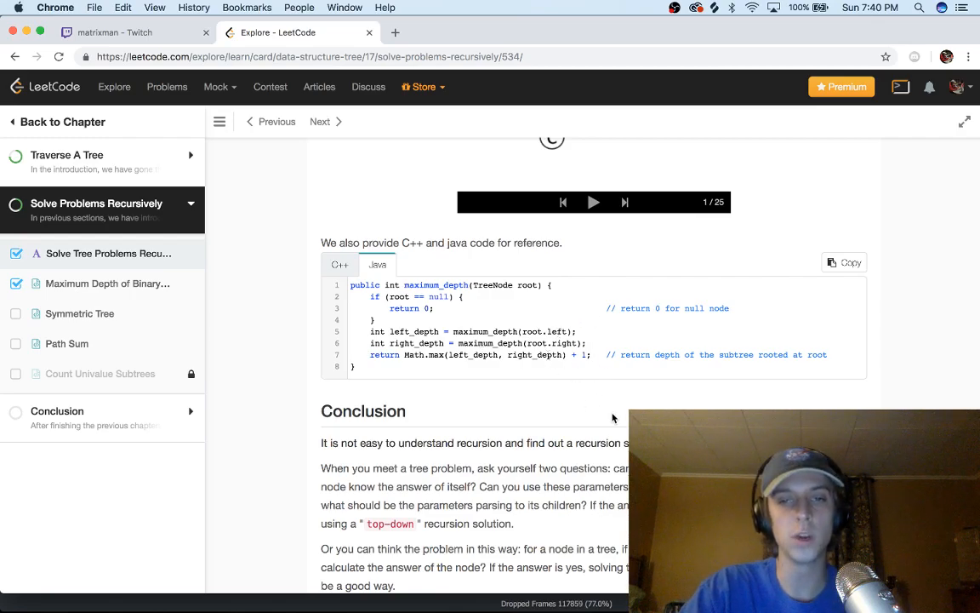
pyautogui.scroll(-3)
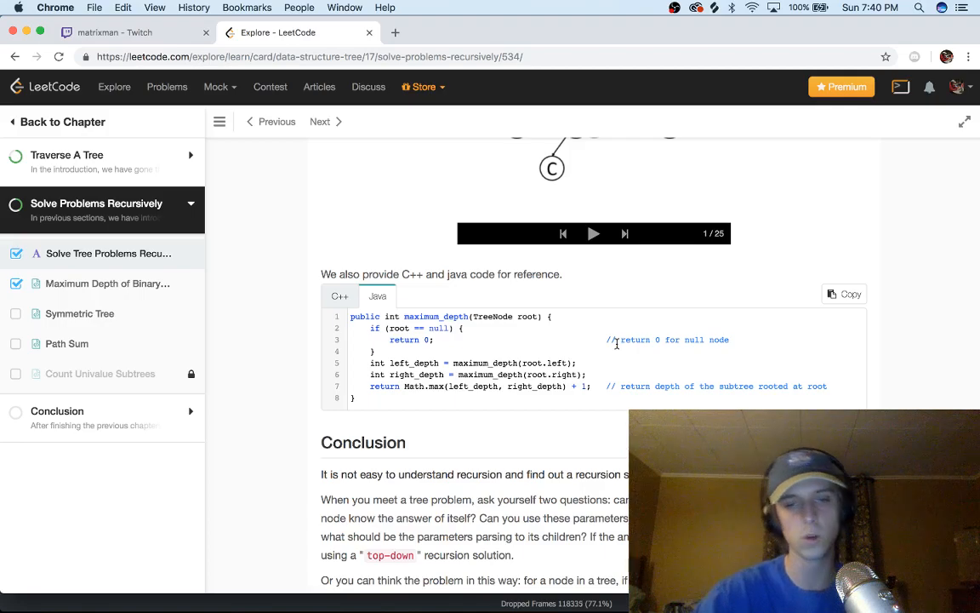
pyautogui.scroll(-3)
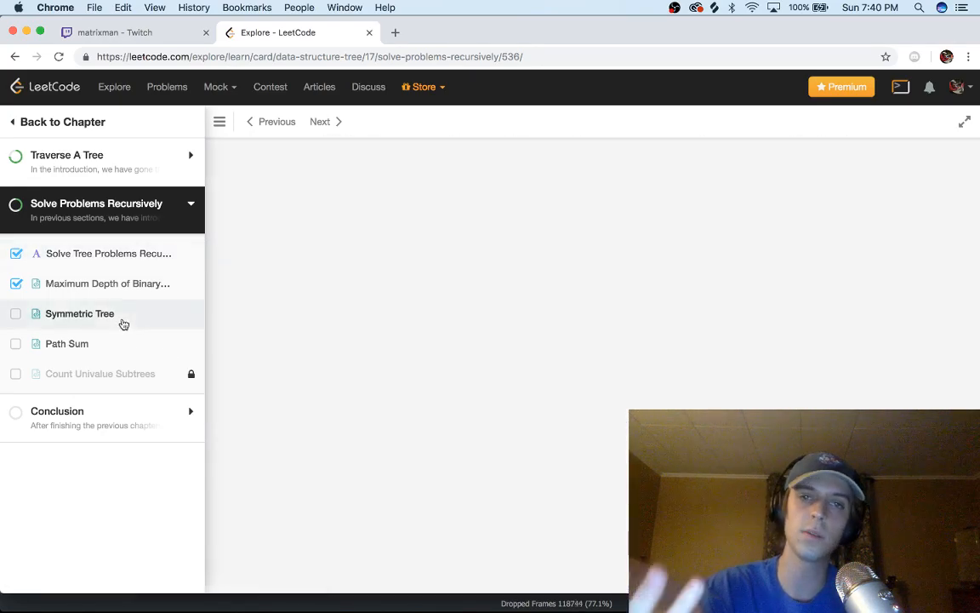
# Open the Symmetric Tree problem twice, each time typing 'obs' into a Spotlight search.
pyautogui.click(79, 313)
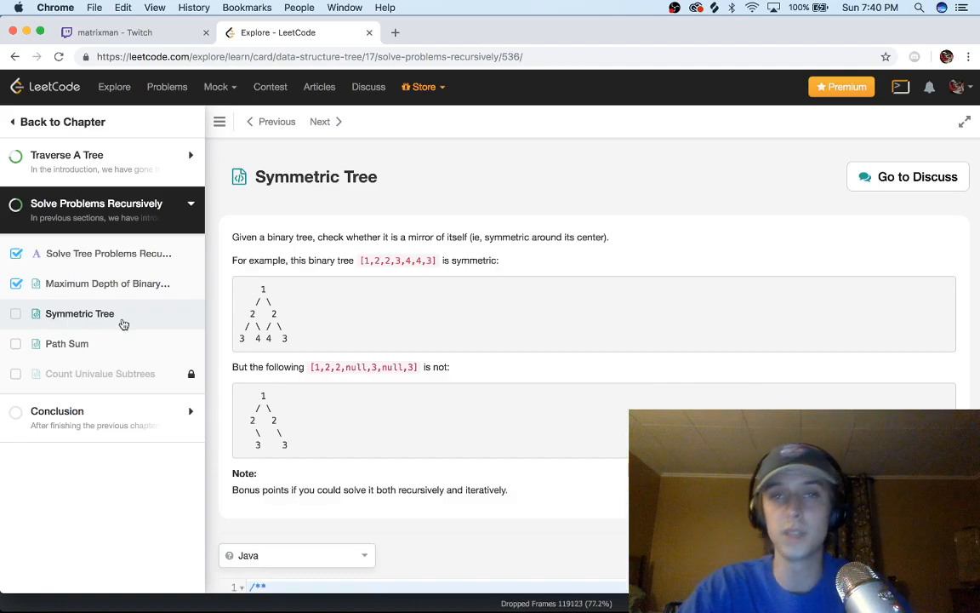
pyautogui.write('obs')
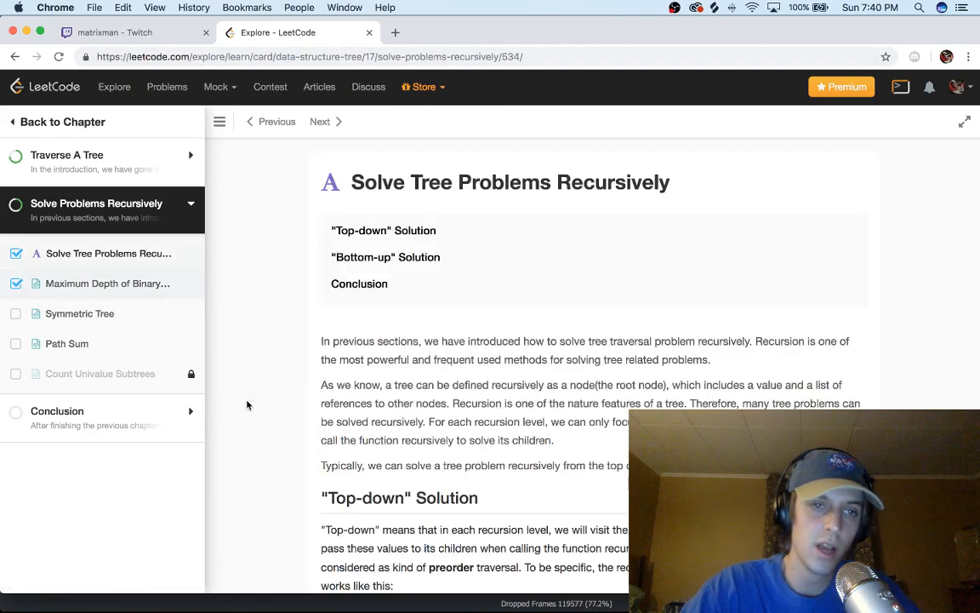
pyautogui.click(79, 313)
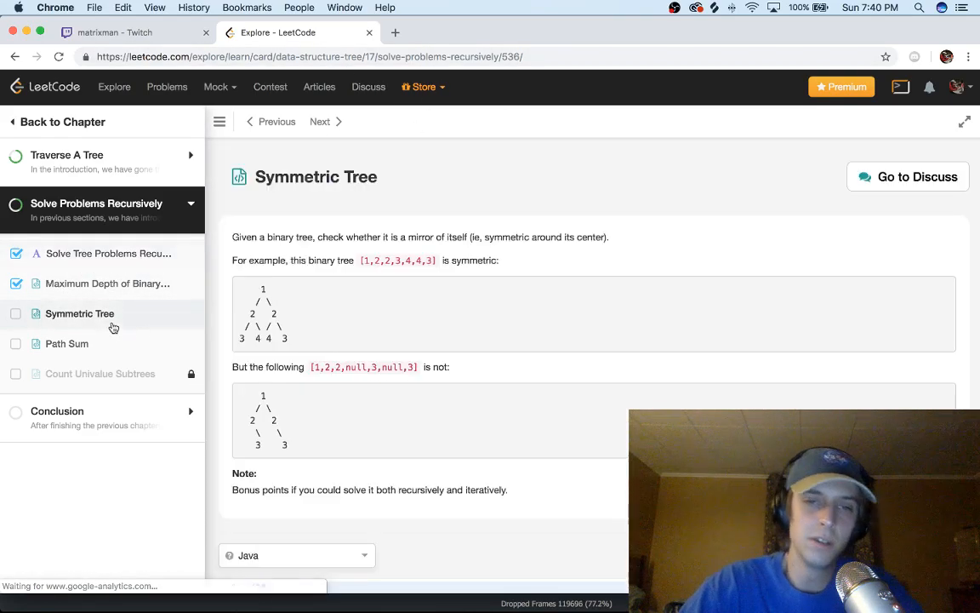
pyautogui.write('obS')
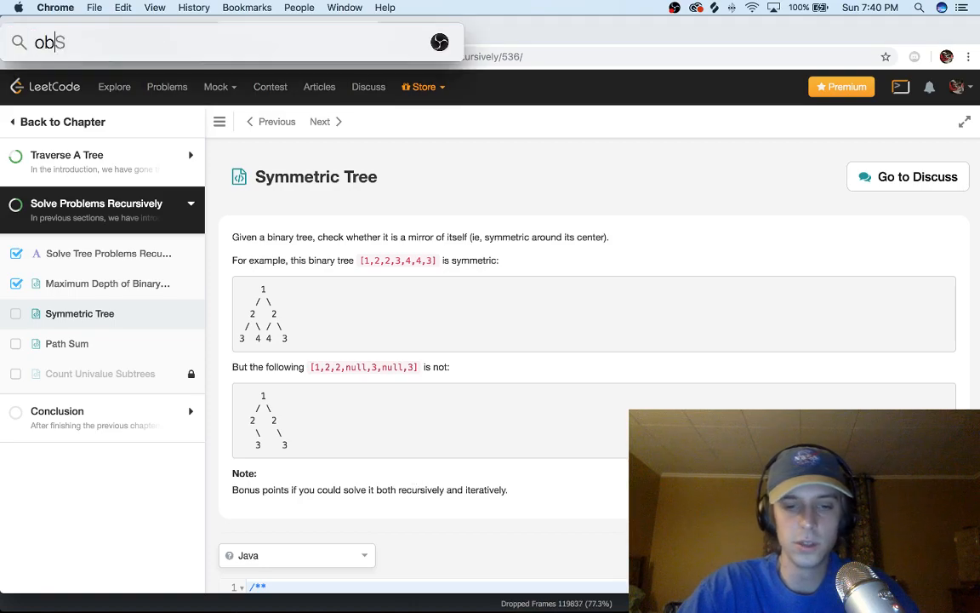